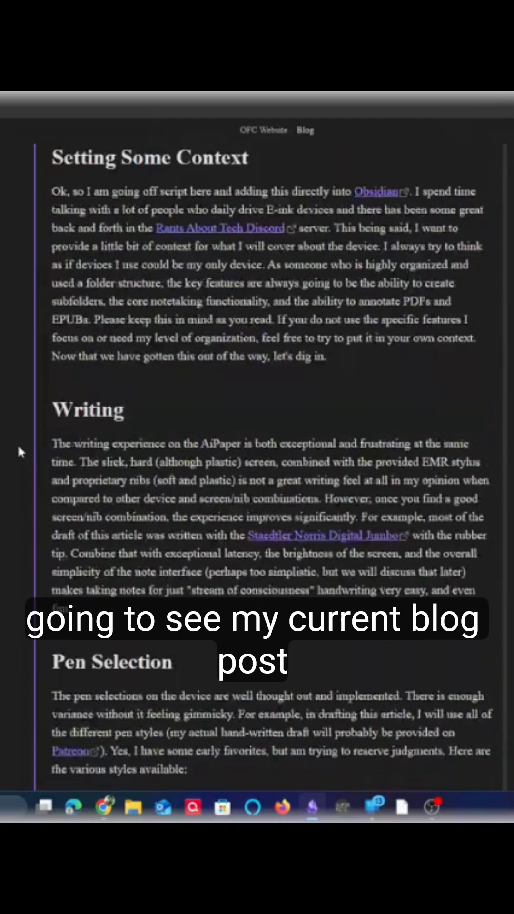
{"action": "scroll", "scroll_direction": "down", "scroll_amount": 3}
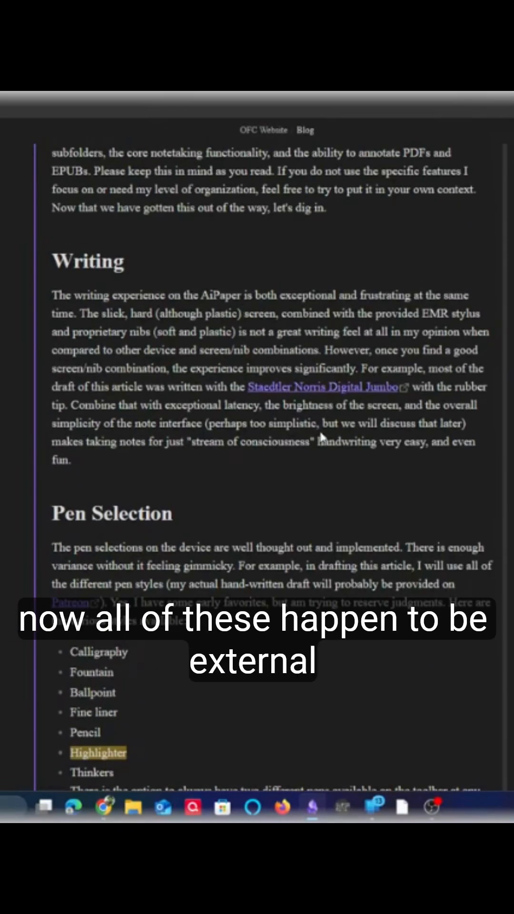
{"action": "scroll", "scroll_direction": "down", "scroll_amount": 3}
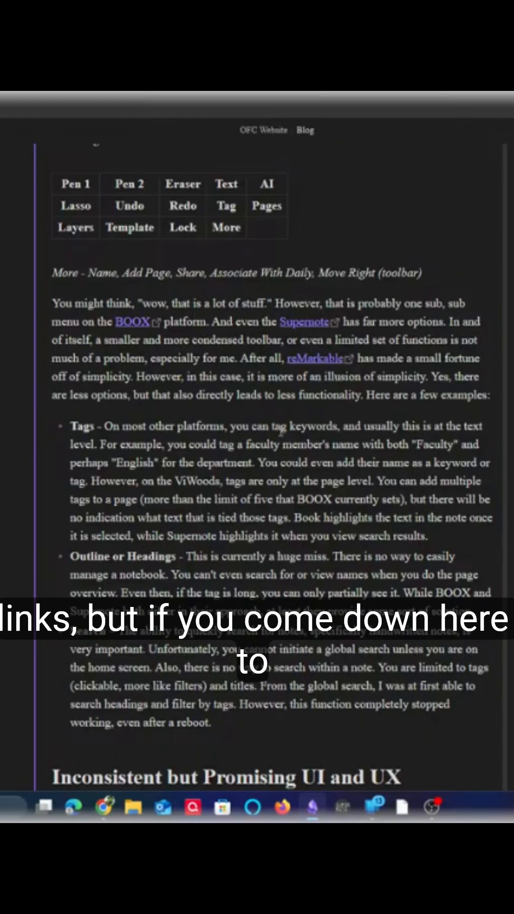
{"action": "scroll", "scroll_direction": "down", "scroll_amount": 3}
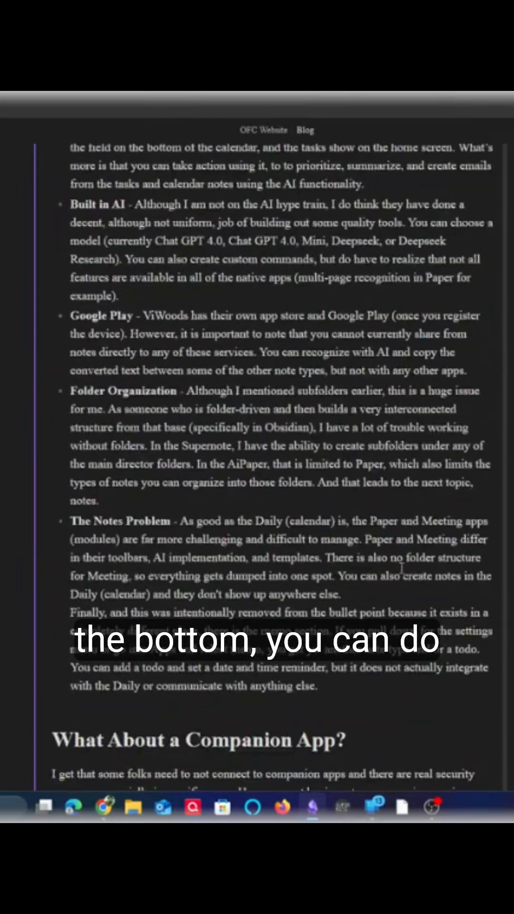
{"action": "scroll", "scroll_direction": "down", "scroll_amount": 3}
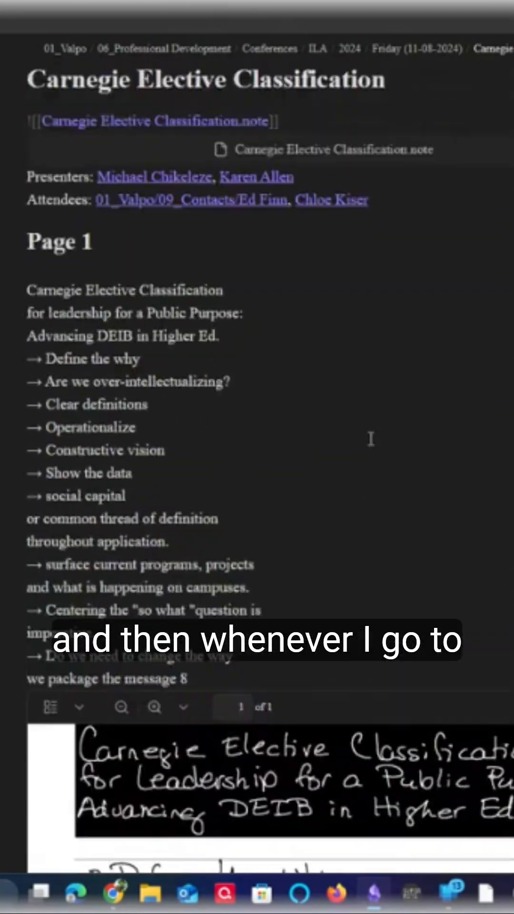
{"action": "scroll", "scroll_direction": "down", "scroll_amount": 3}
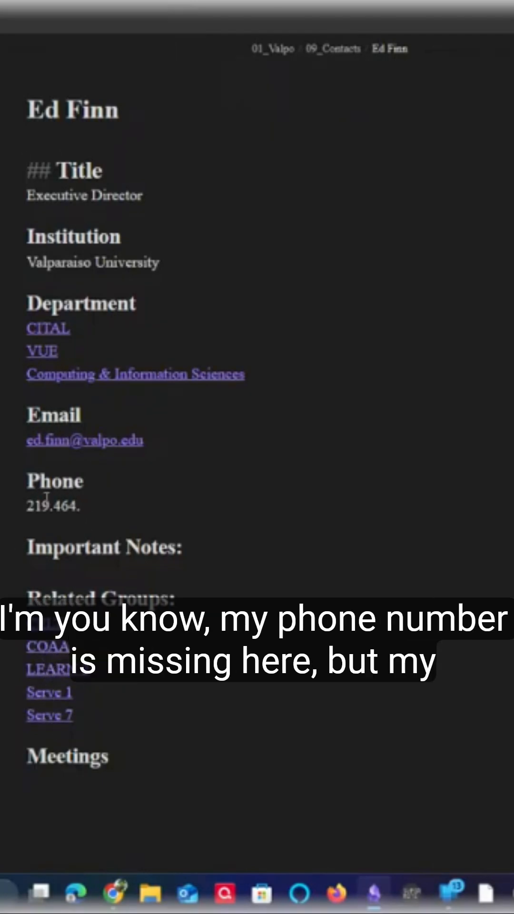
{"action": "mouse_move", "coordinate": [64, 382]}
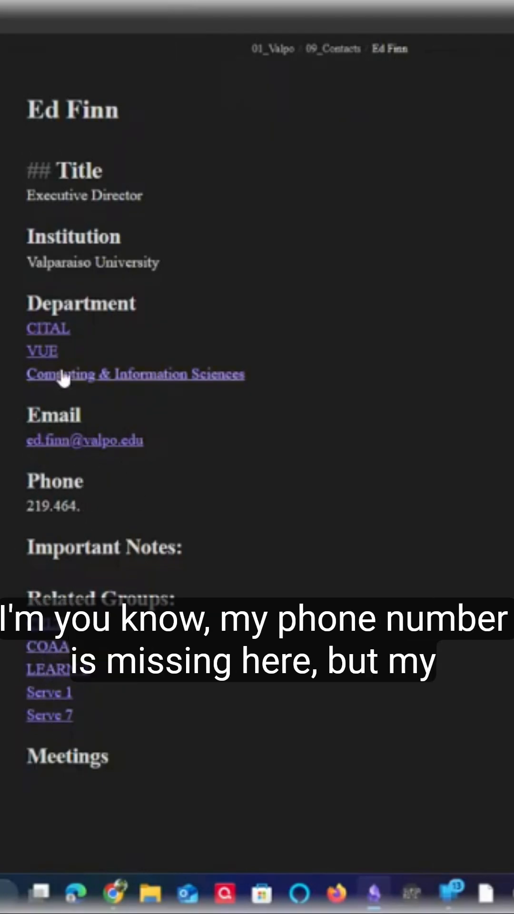